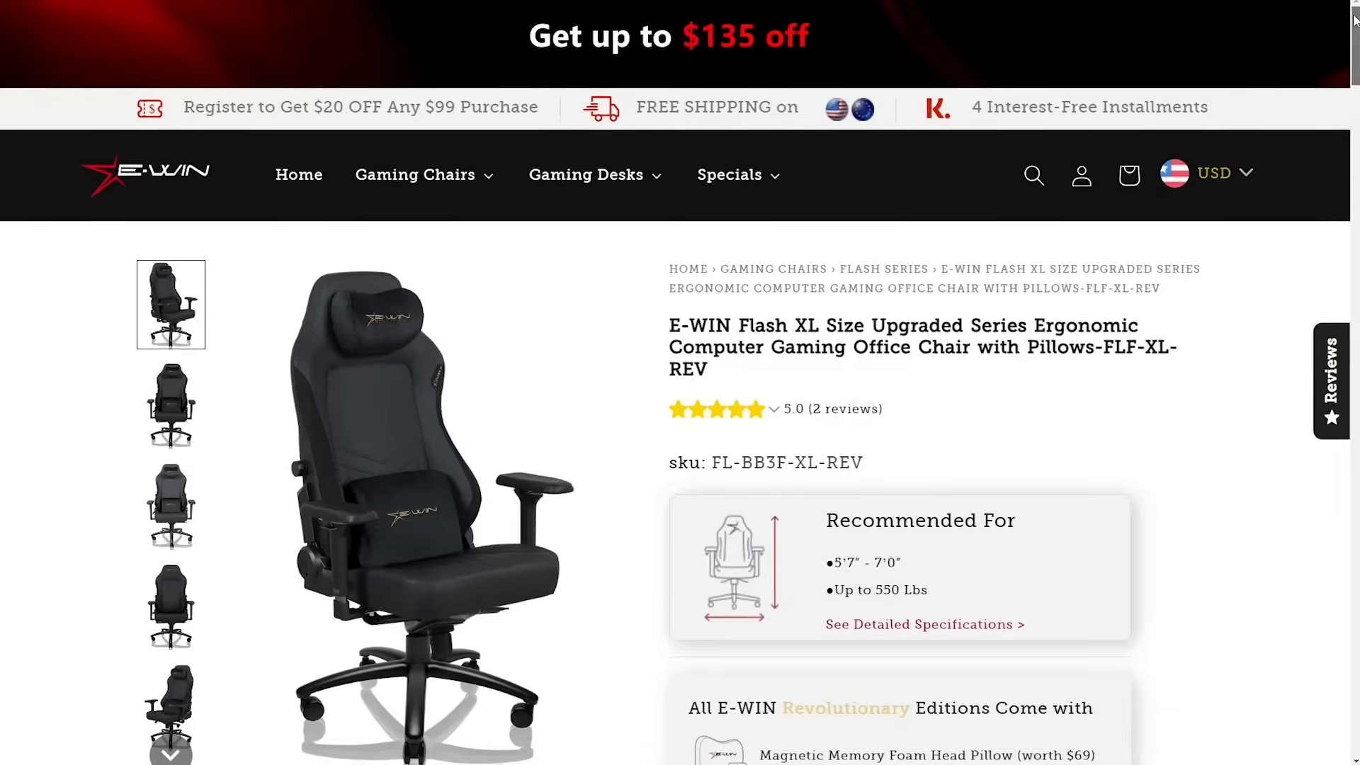
pyautogui.scroll(-3)
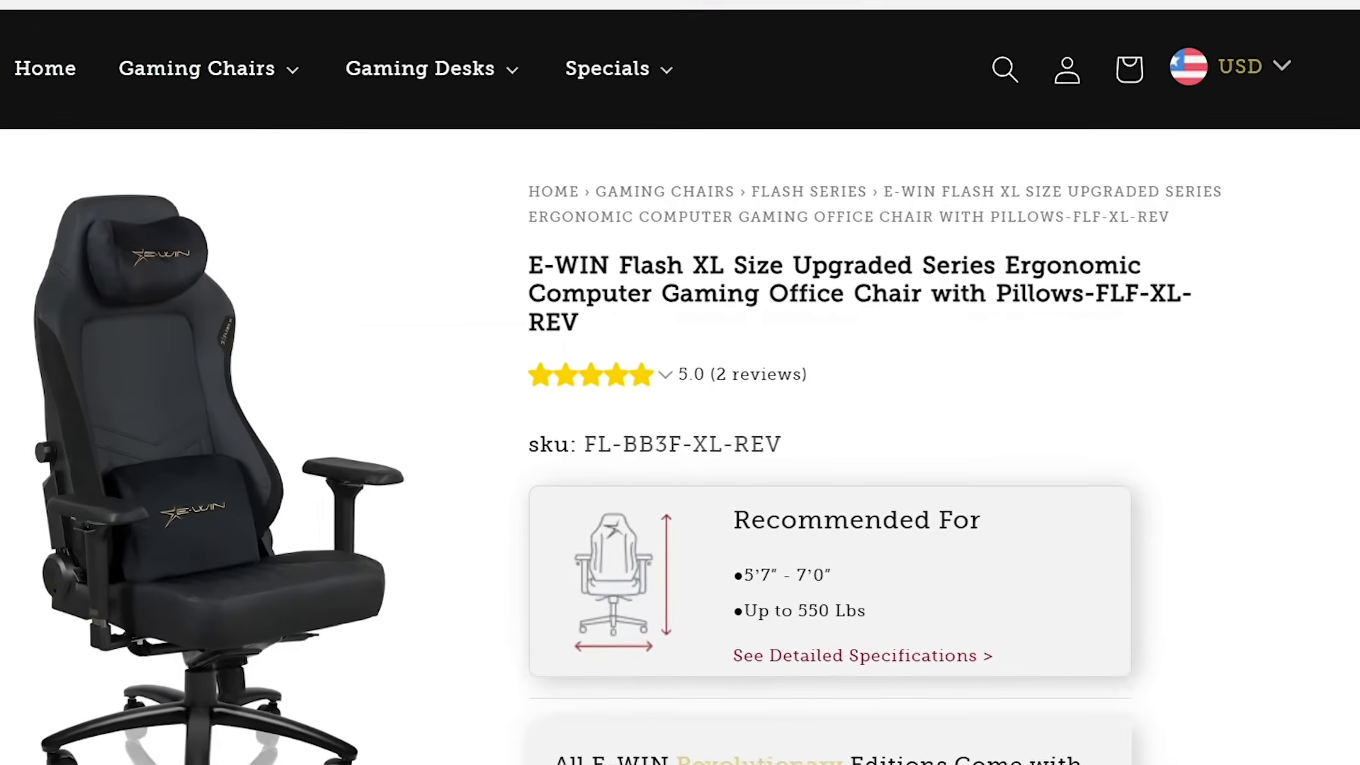